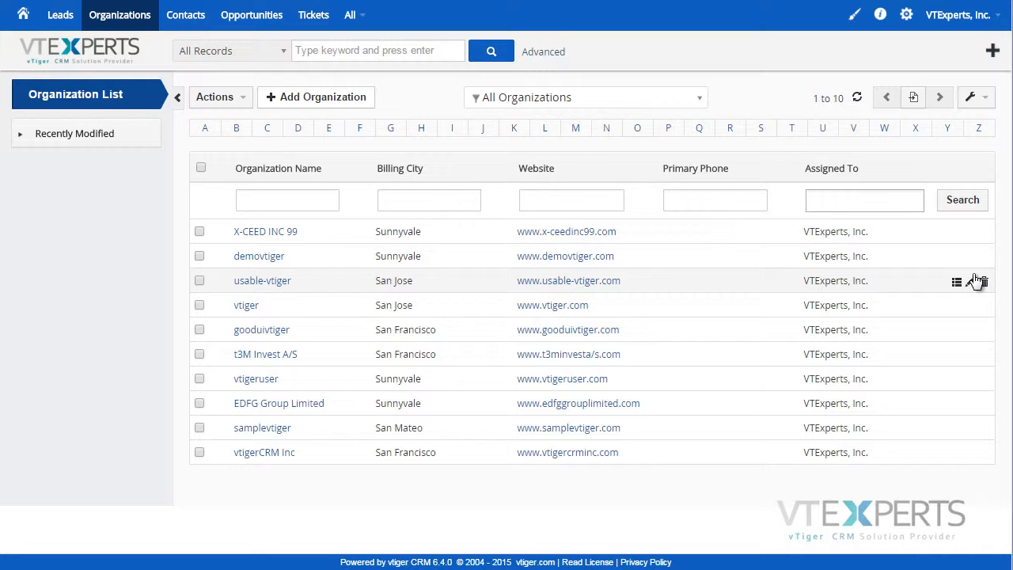
mouse_move(869, 282)
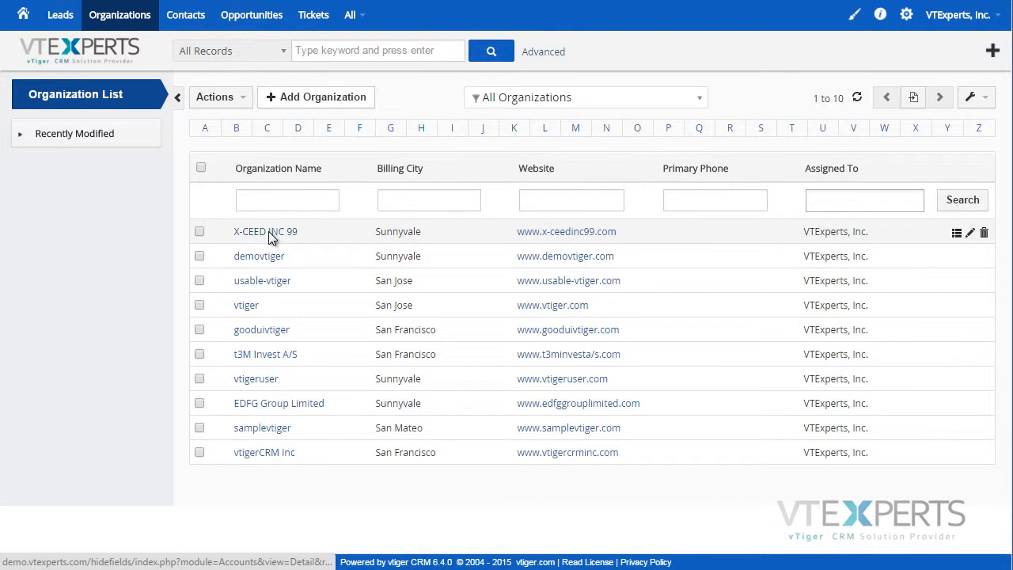
- Open the X-CEED INC 99 organization record and show its full details
click(265, 231)
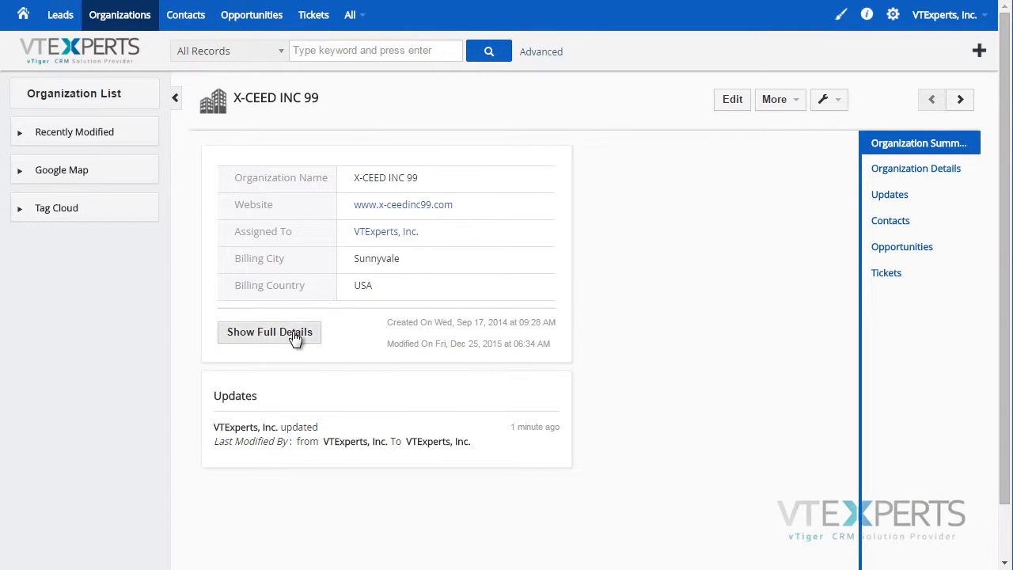
click(269, 332)
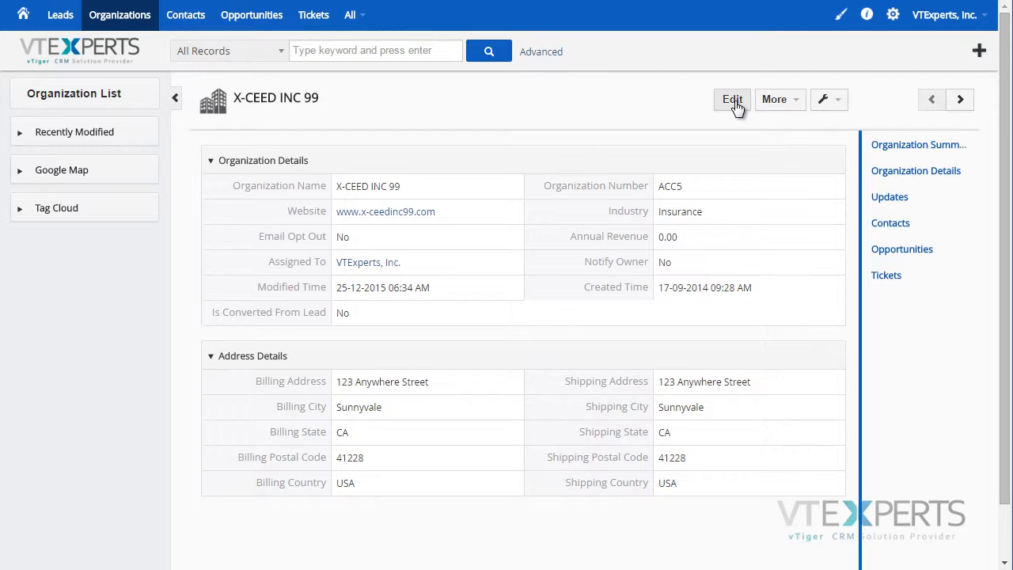
- Save X-CEED INC 99 from its edit form without changes, then view its Organization Details
click(731, 99)
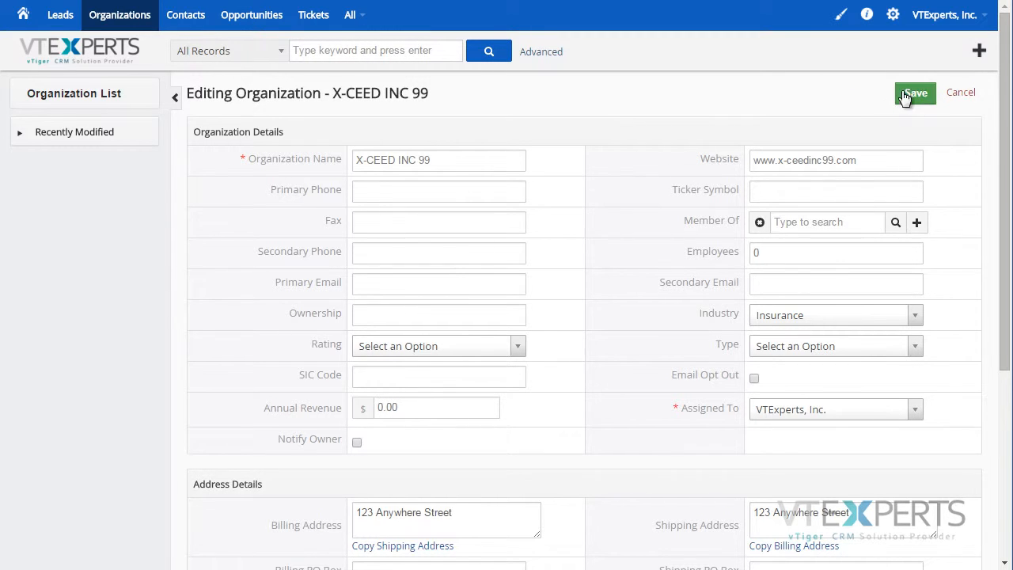
click(914, 93)
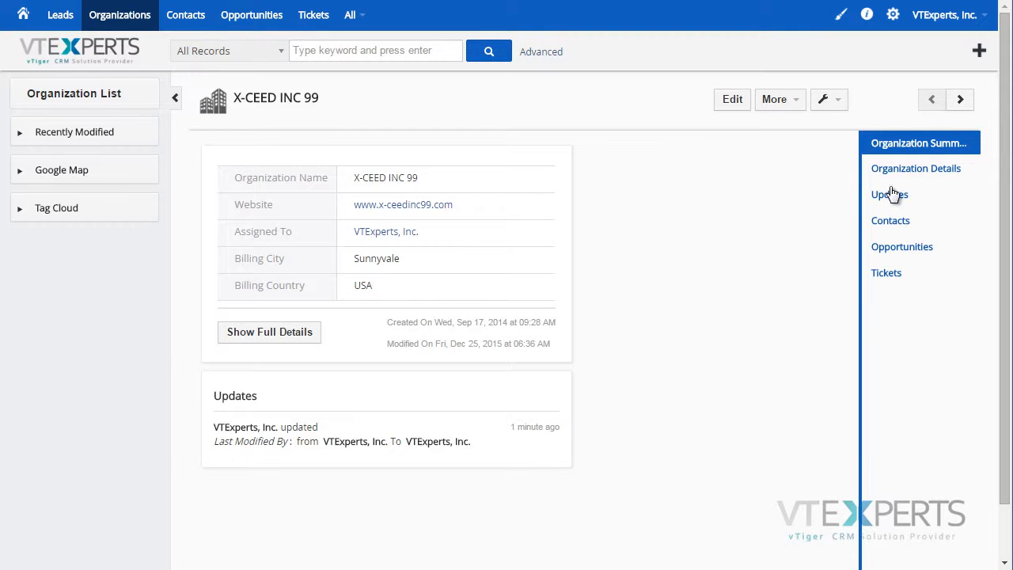
click(915, 168)
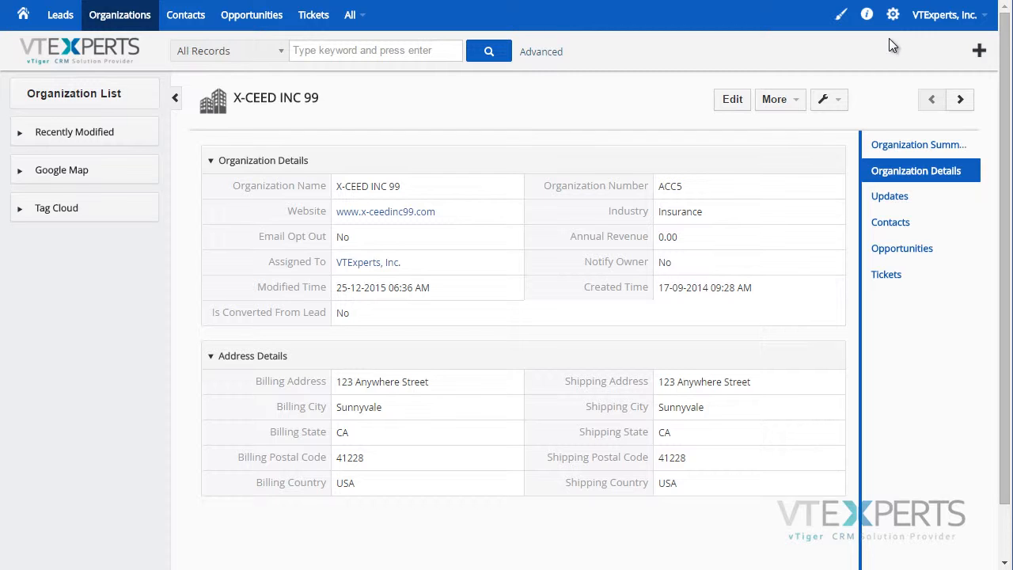
- Go to CRM Settings and open Hide Fields under Other Settings
click(893, 15)
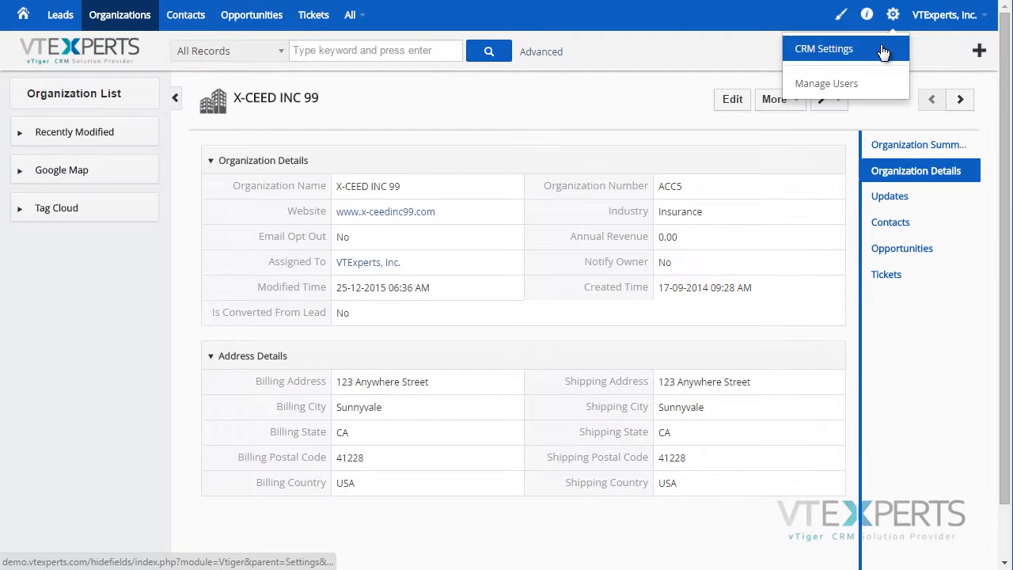
click(823, 48)
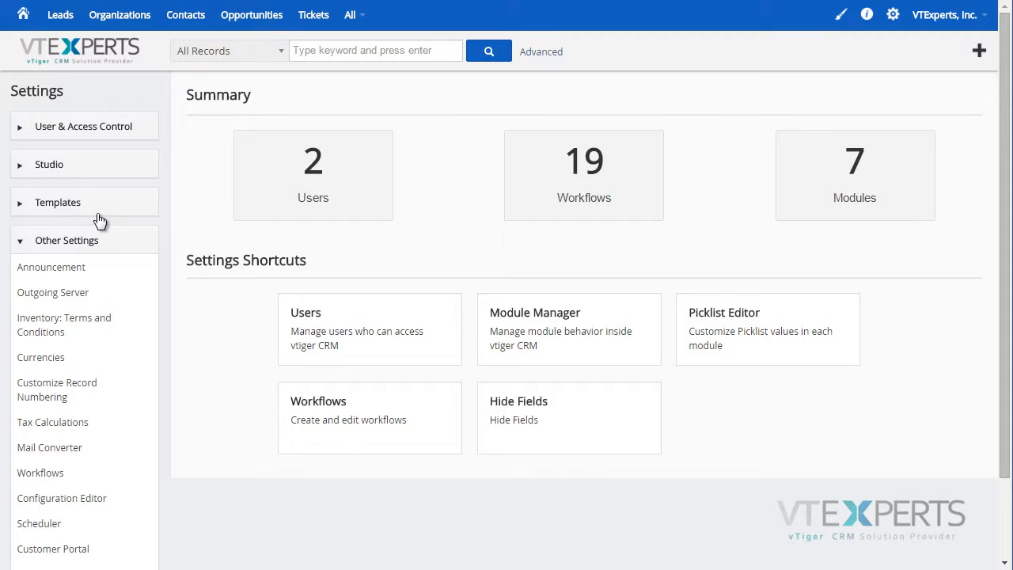
scroll(down, 3)
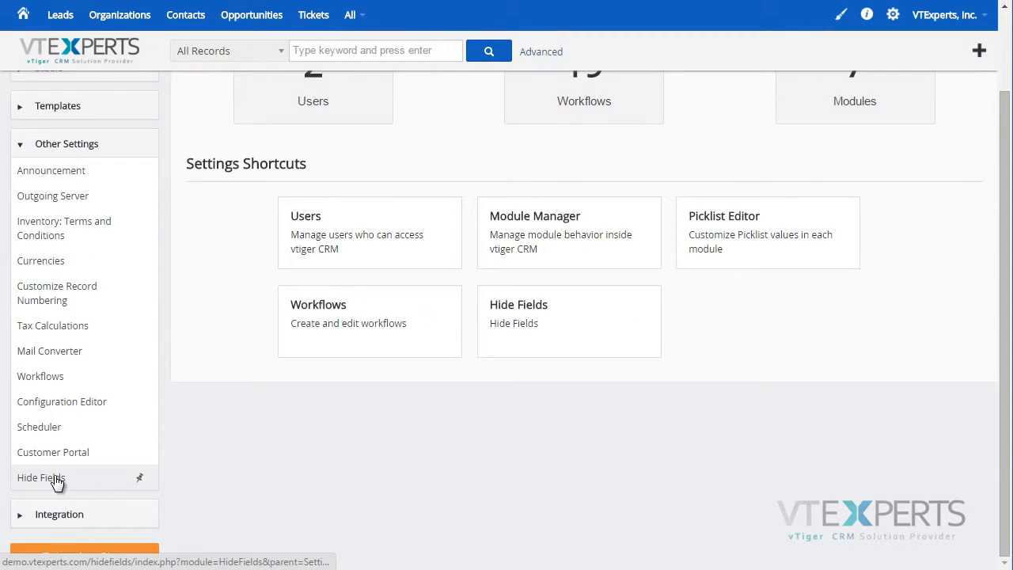
click(40, 477)
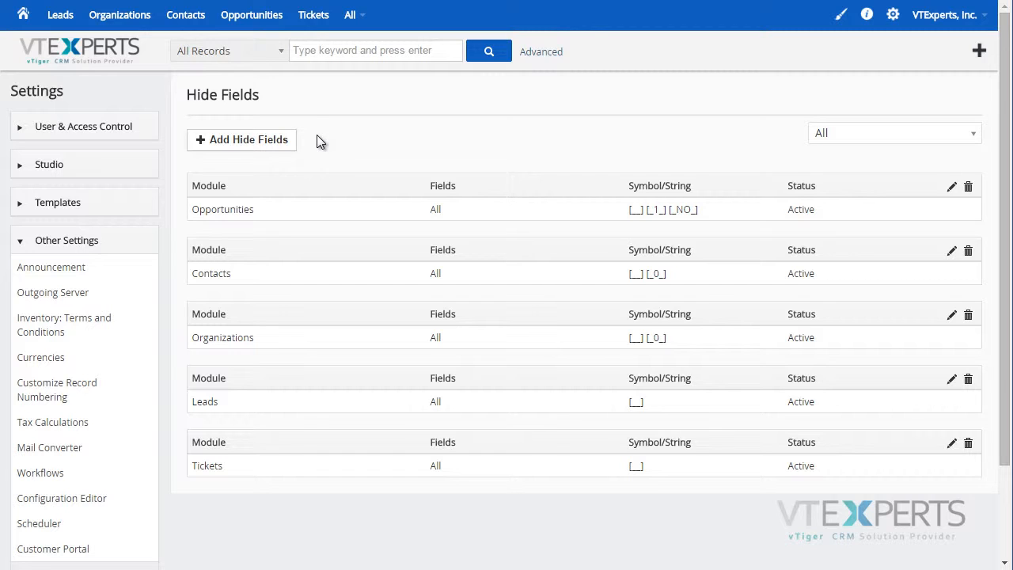
mouse_move(399, 185)
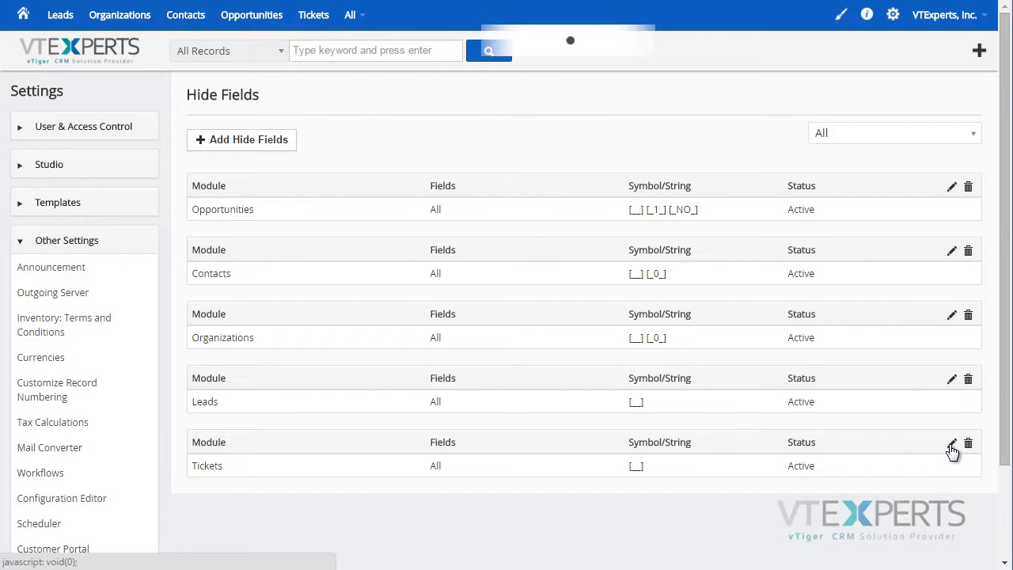
- Change the Tickets hide rule's fields from --All-- to Related To and Title
click(952, 444)
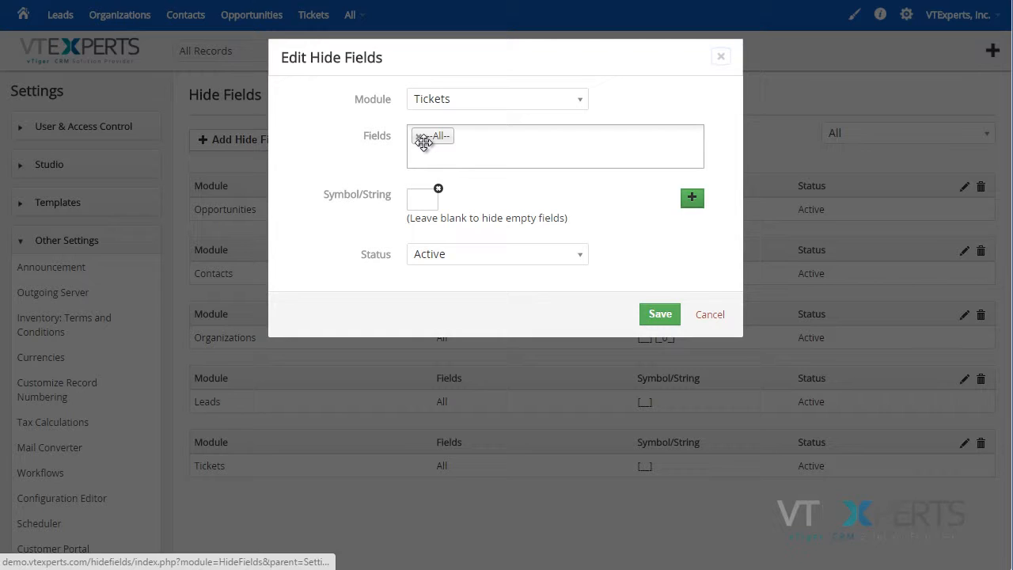
click(422, 140)
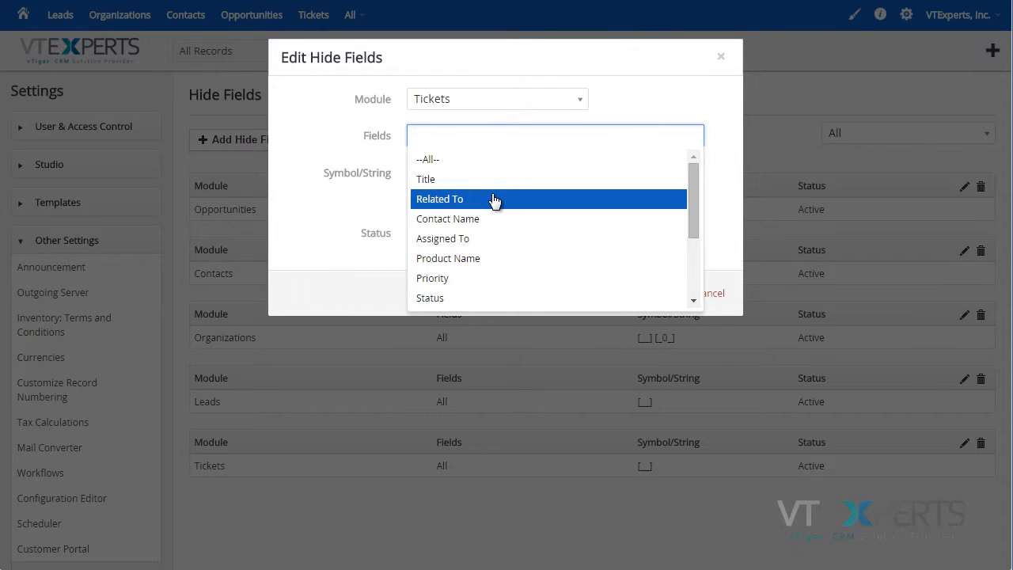
click(439, 198)
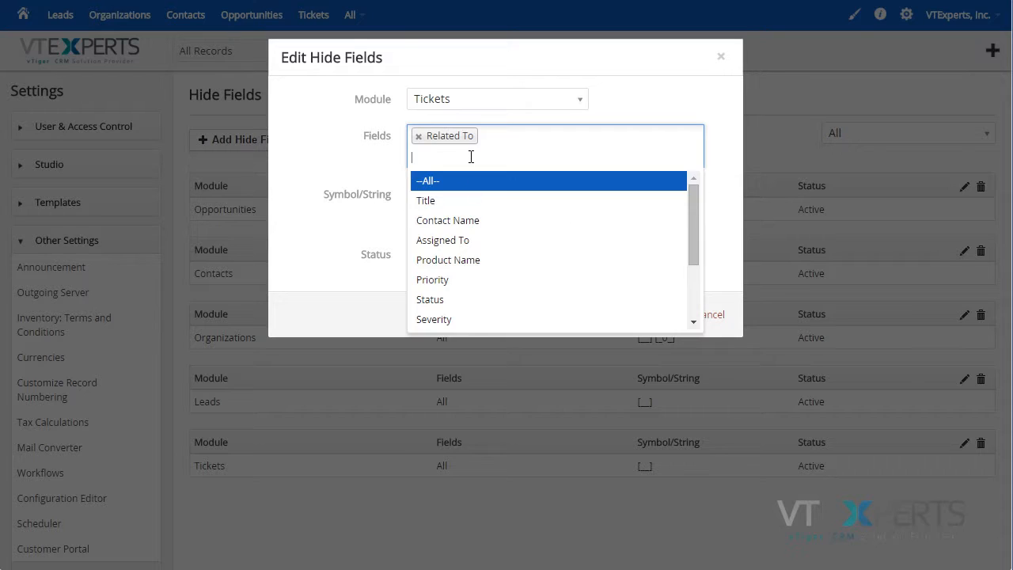
click(425, 200)
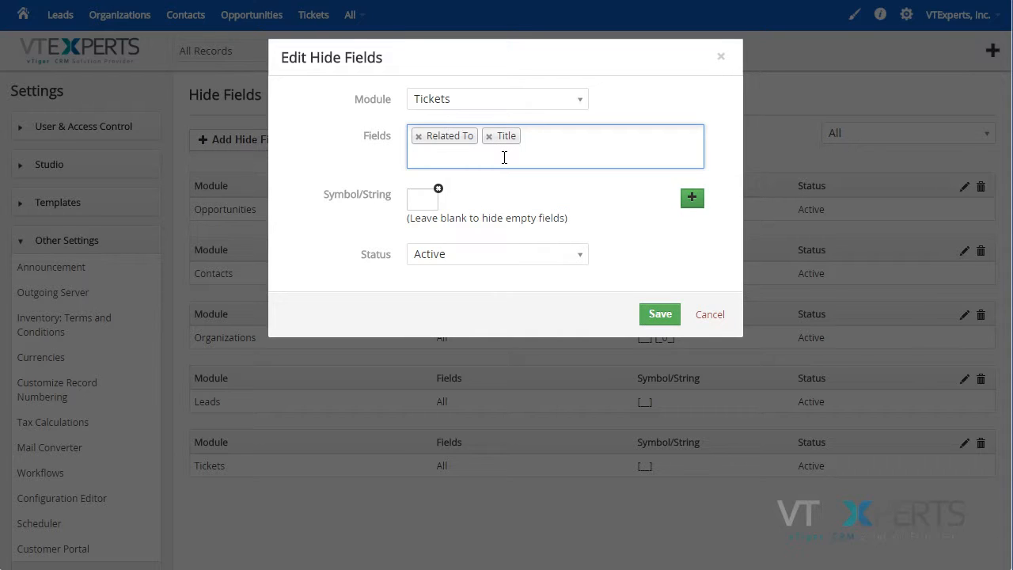
click(422, 199)
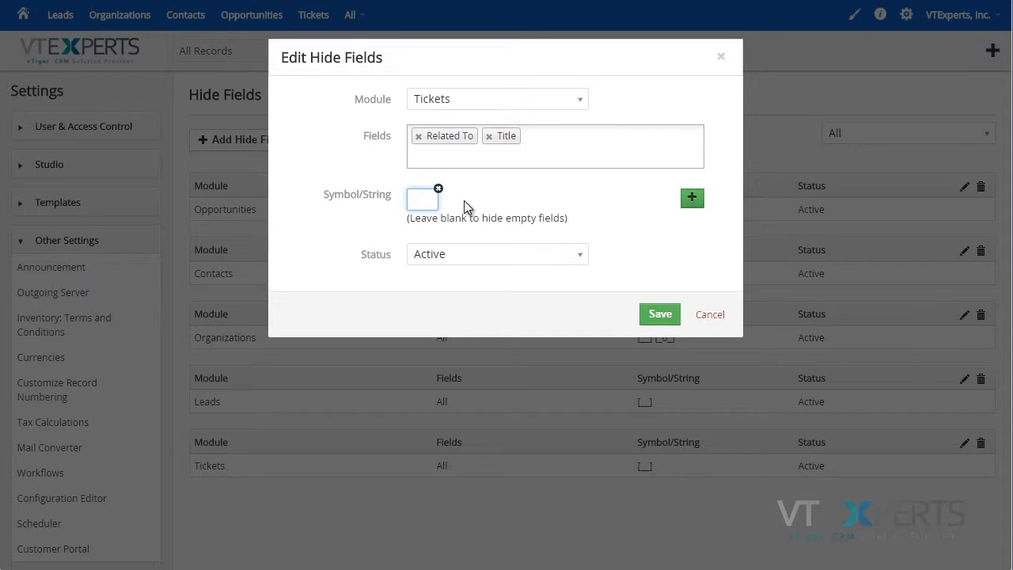
mouse_move(484, 212)
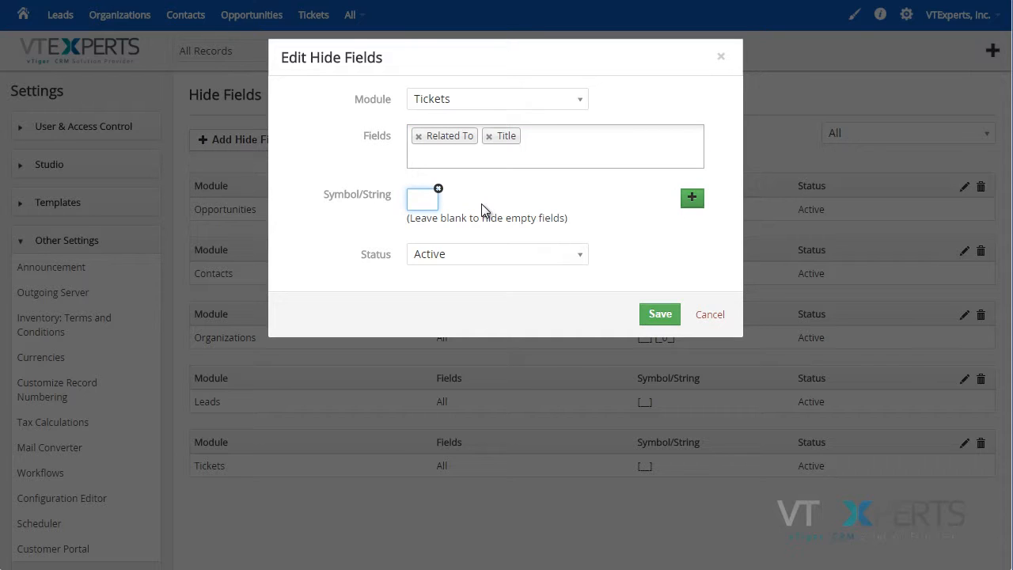
- Enter NA as the first trigger value and add a box for another value
text(NA)
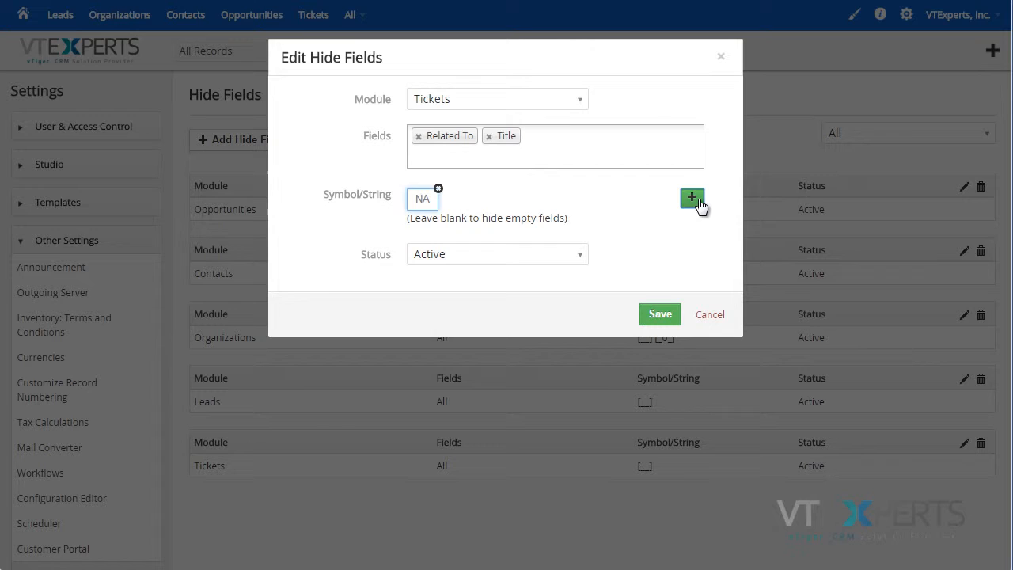
click(692, 197)
text(0)
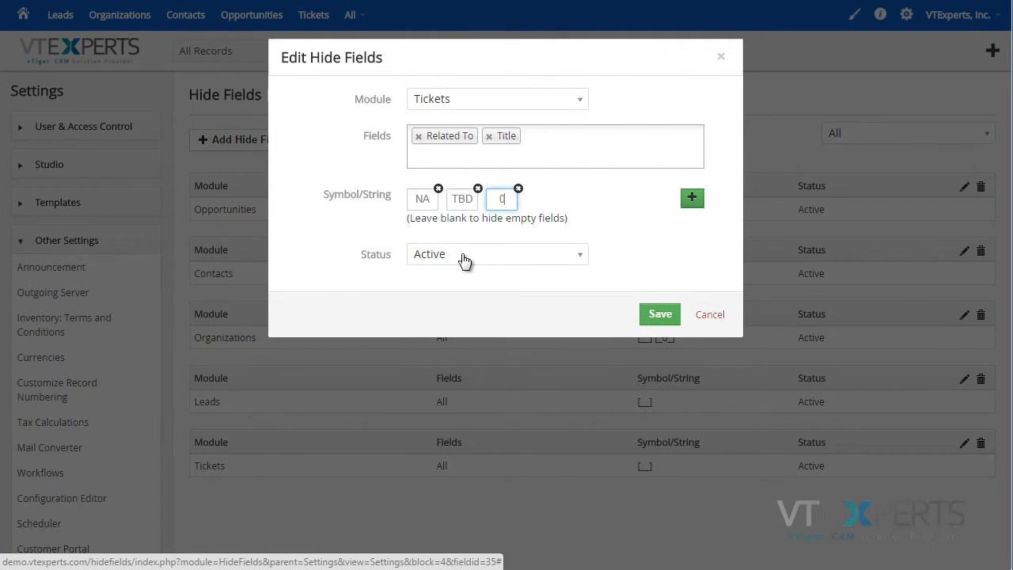
mouse_move(497, 259)
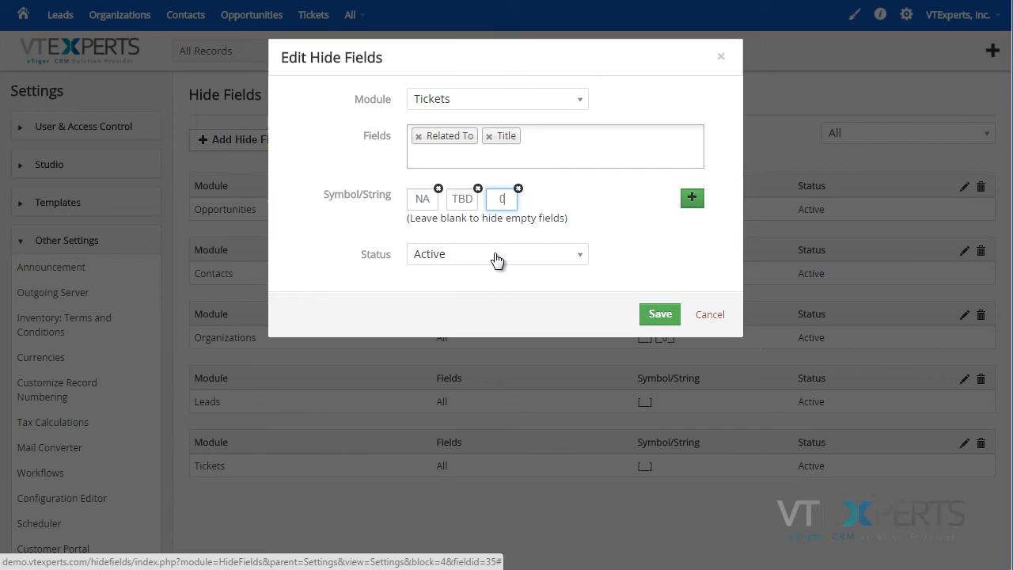